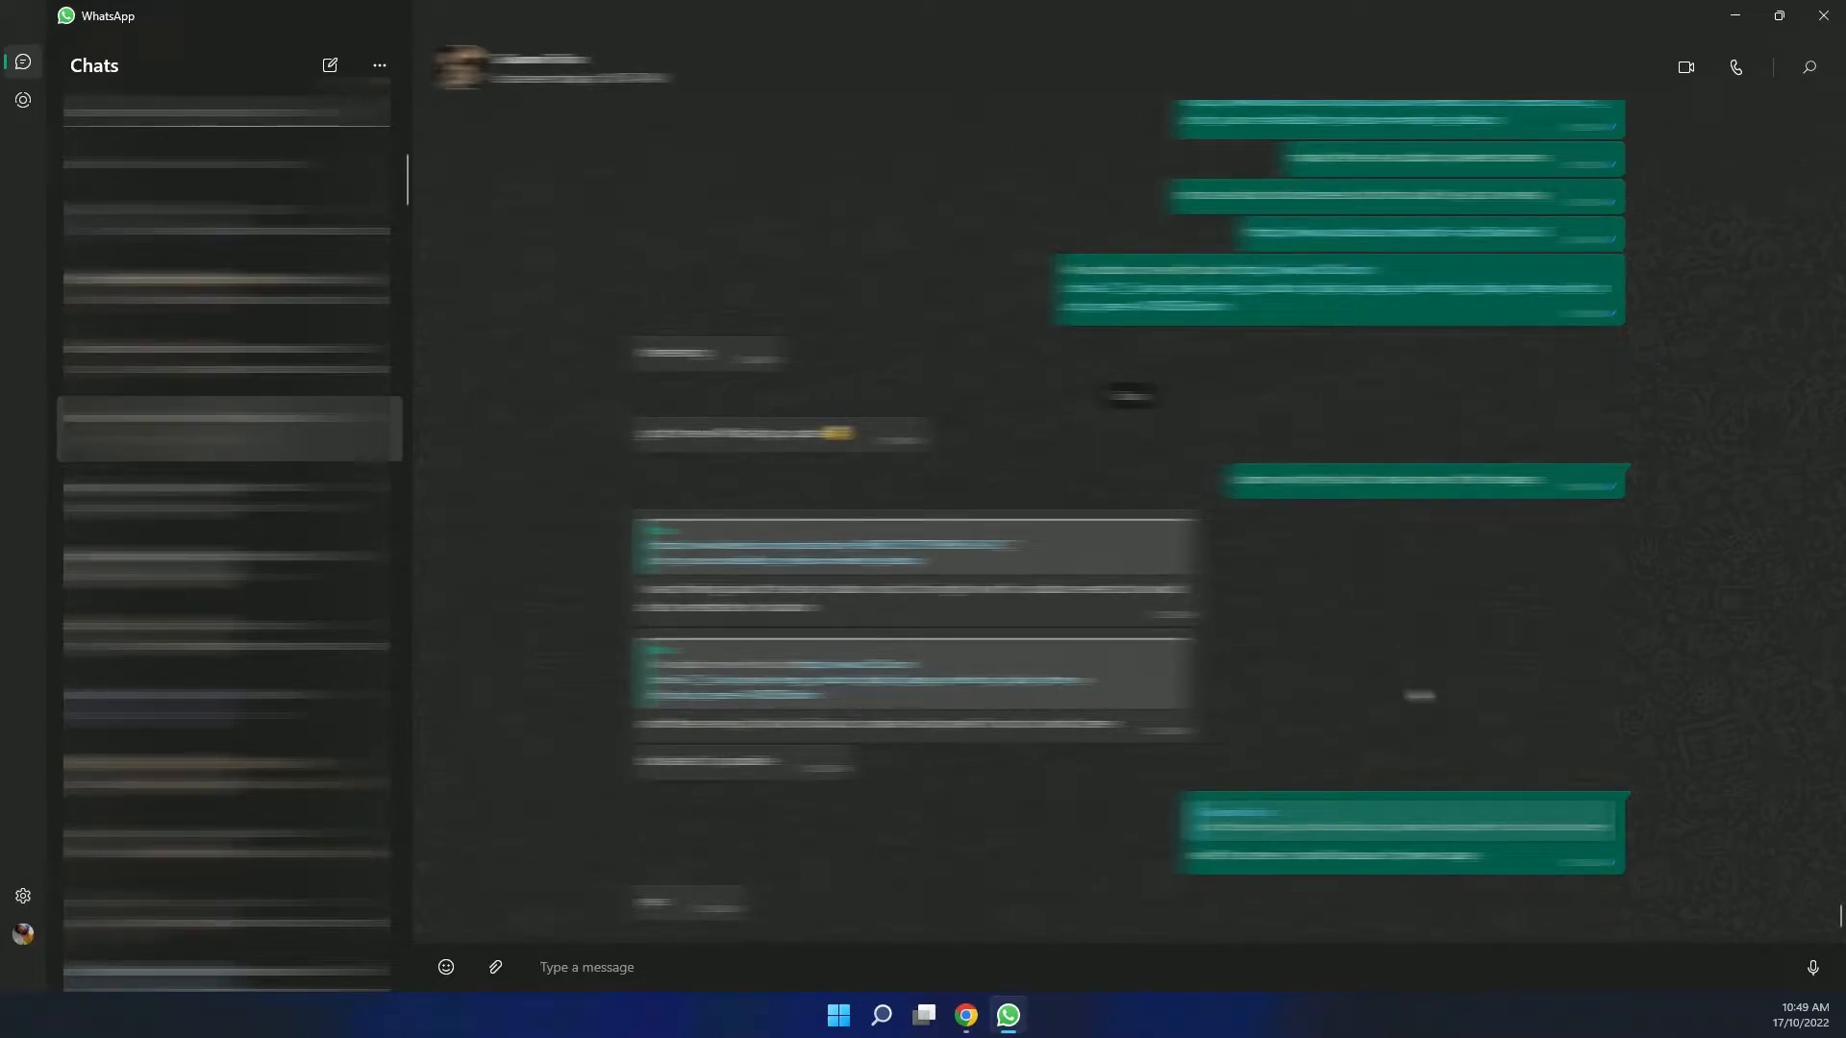
pyautogui.click(586, 968)
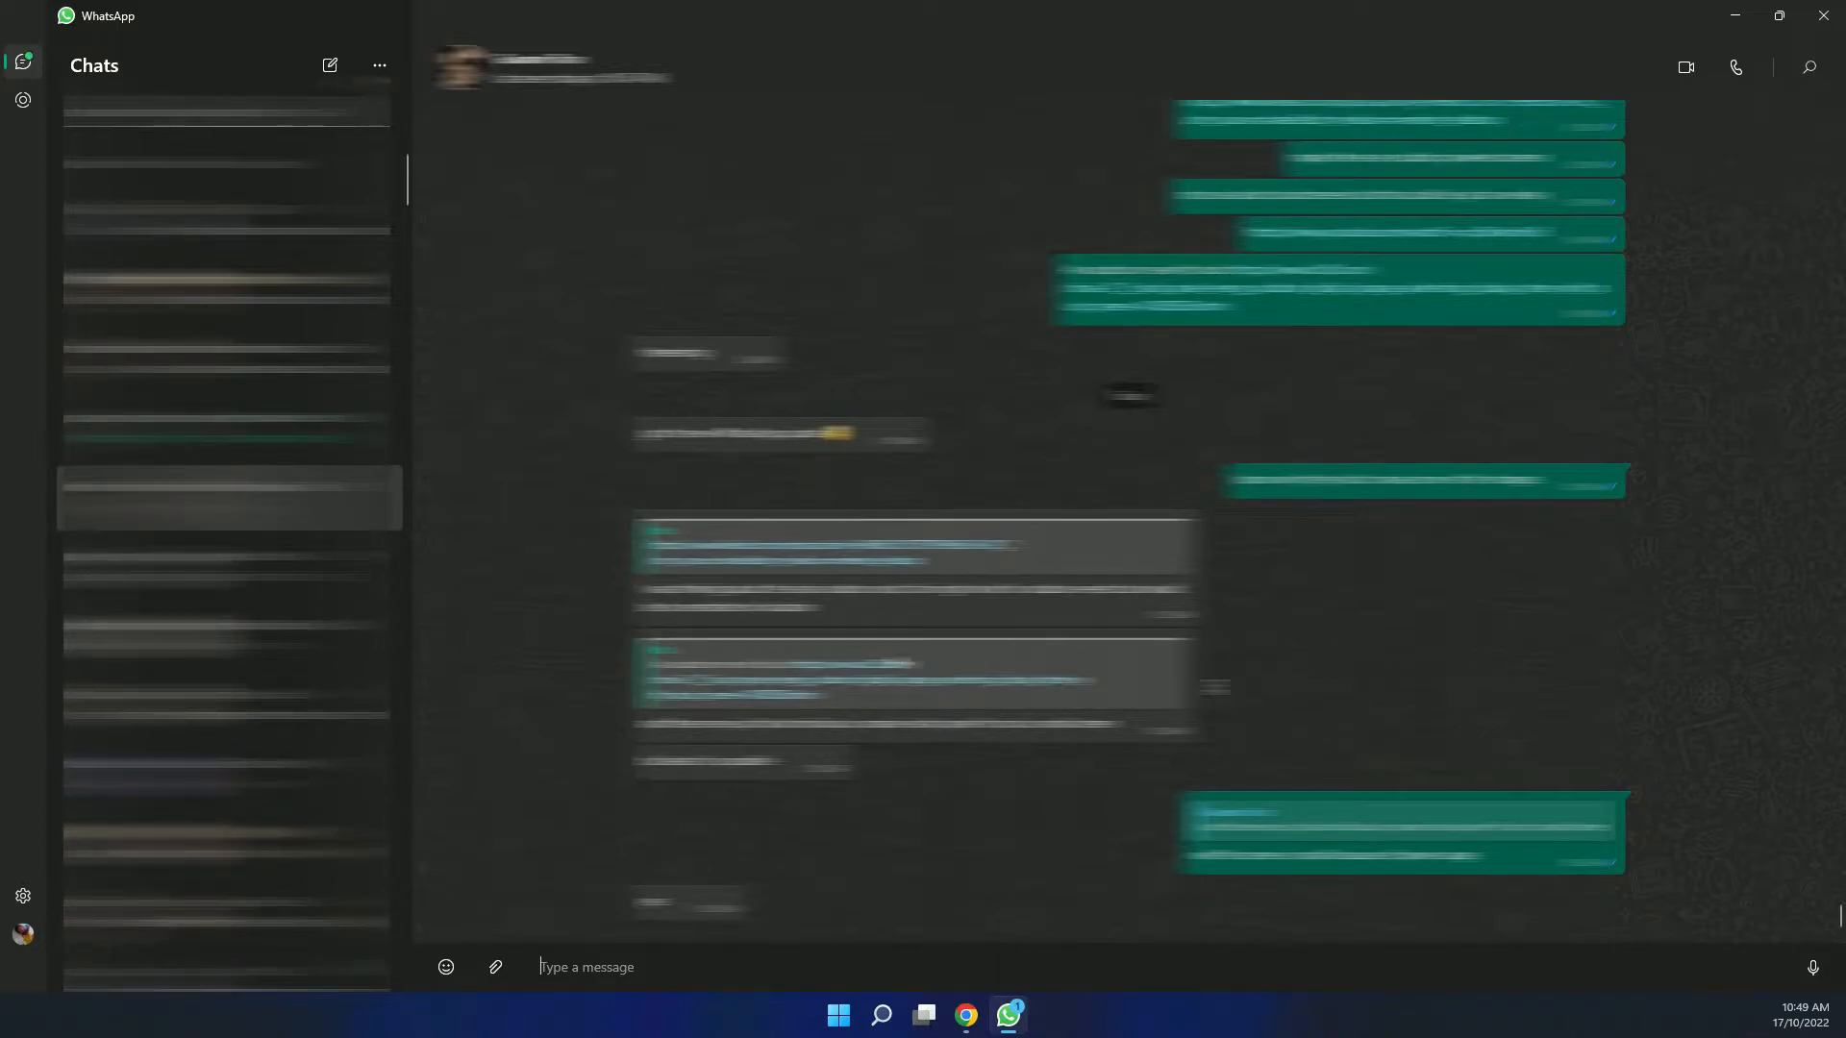
pyautogui.click(24, 895)
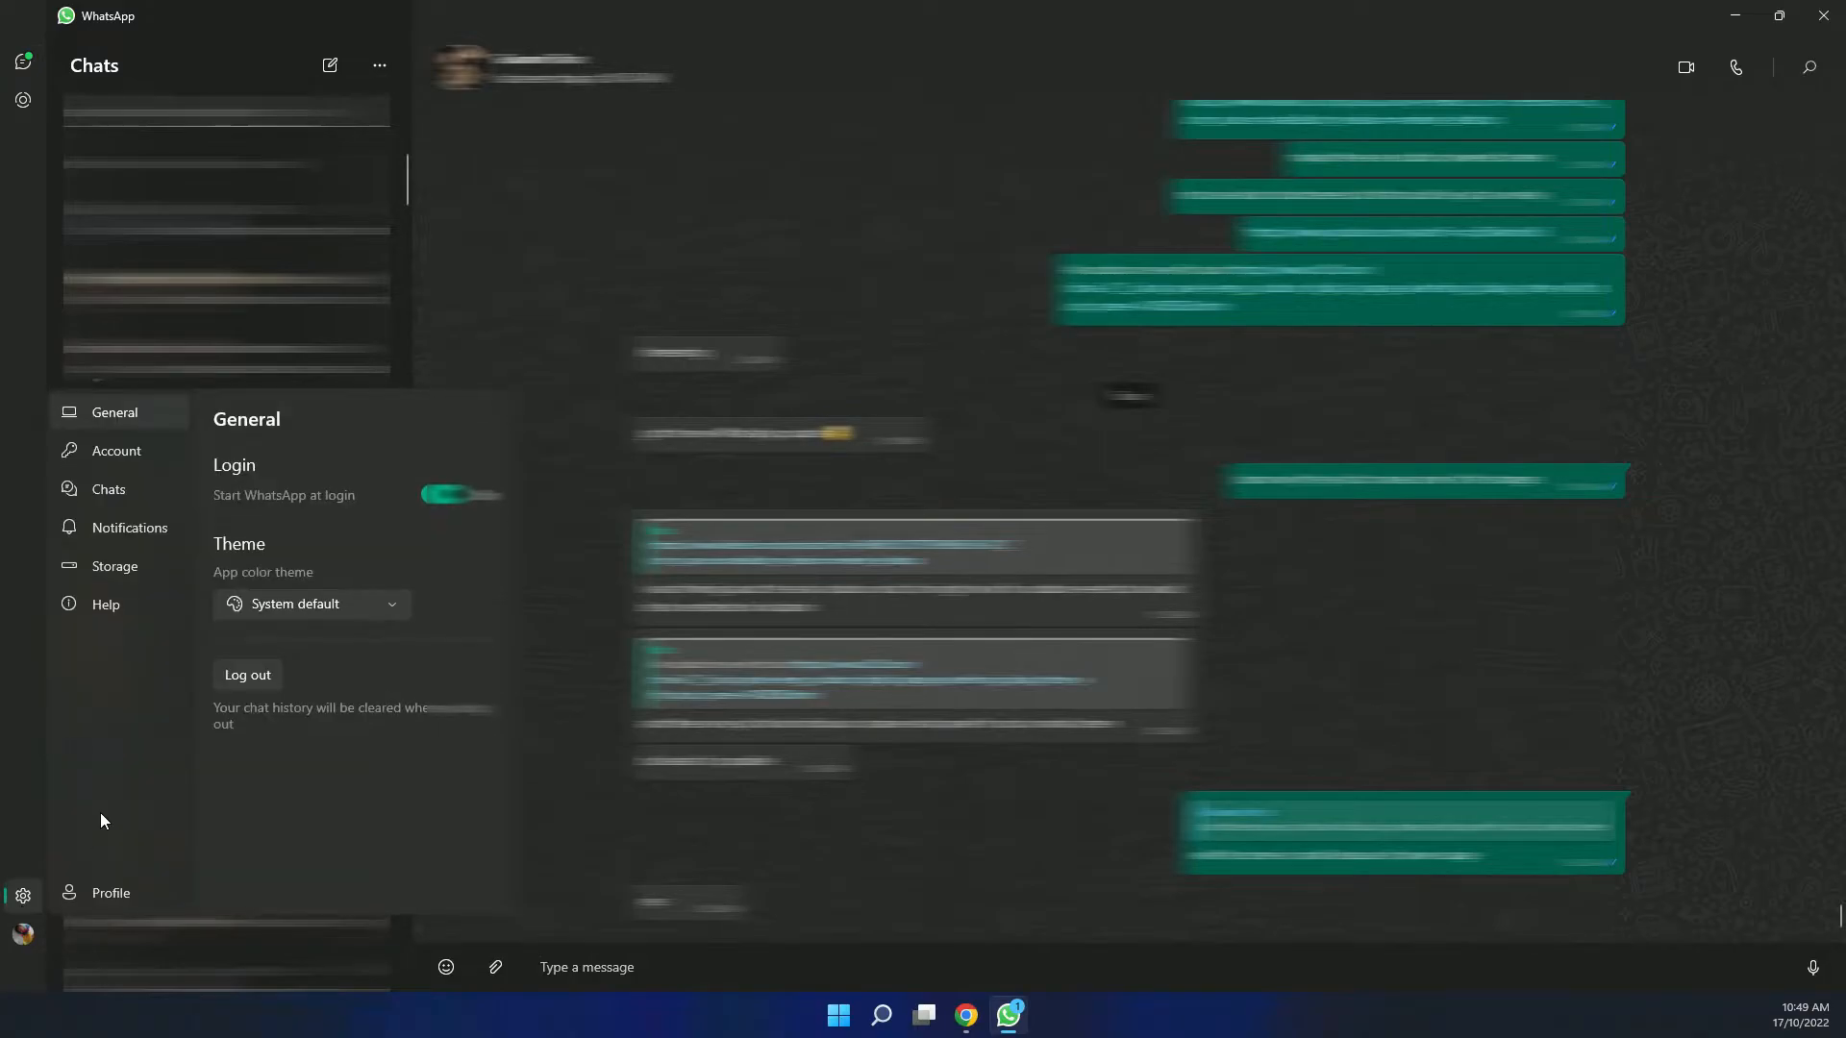
pyautogui.moveTo(115, 467)
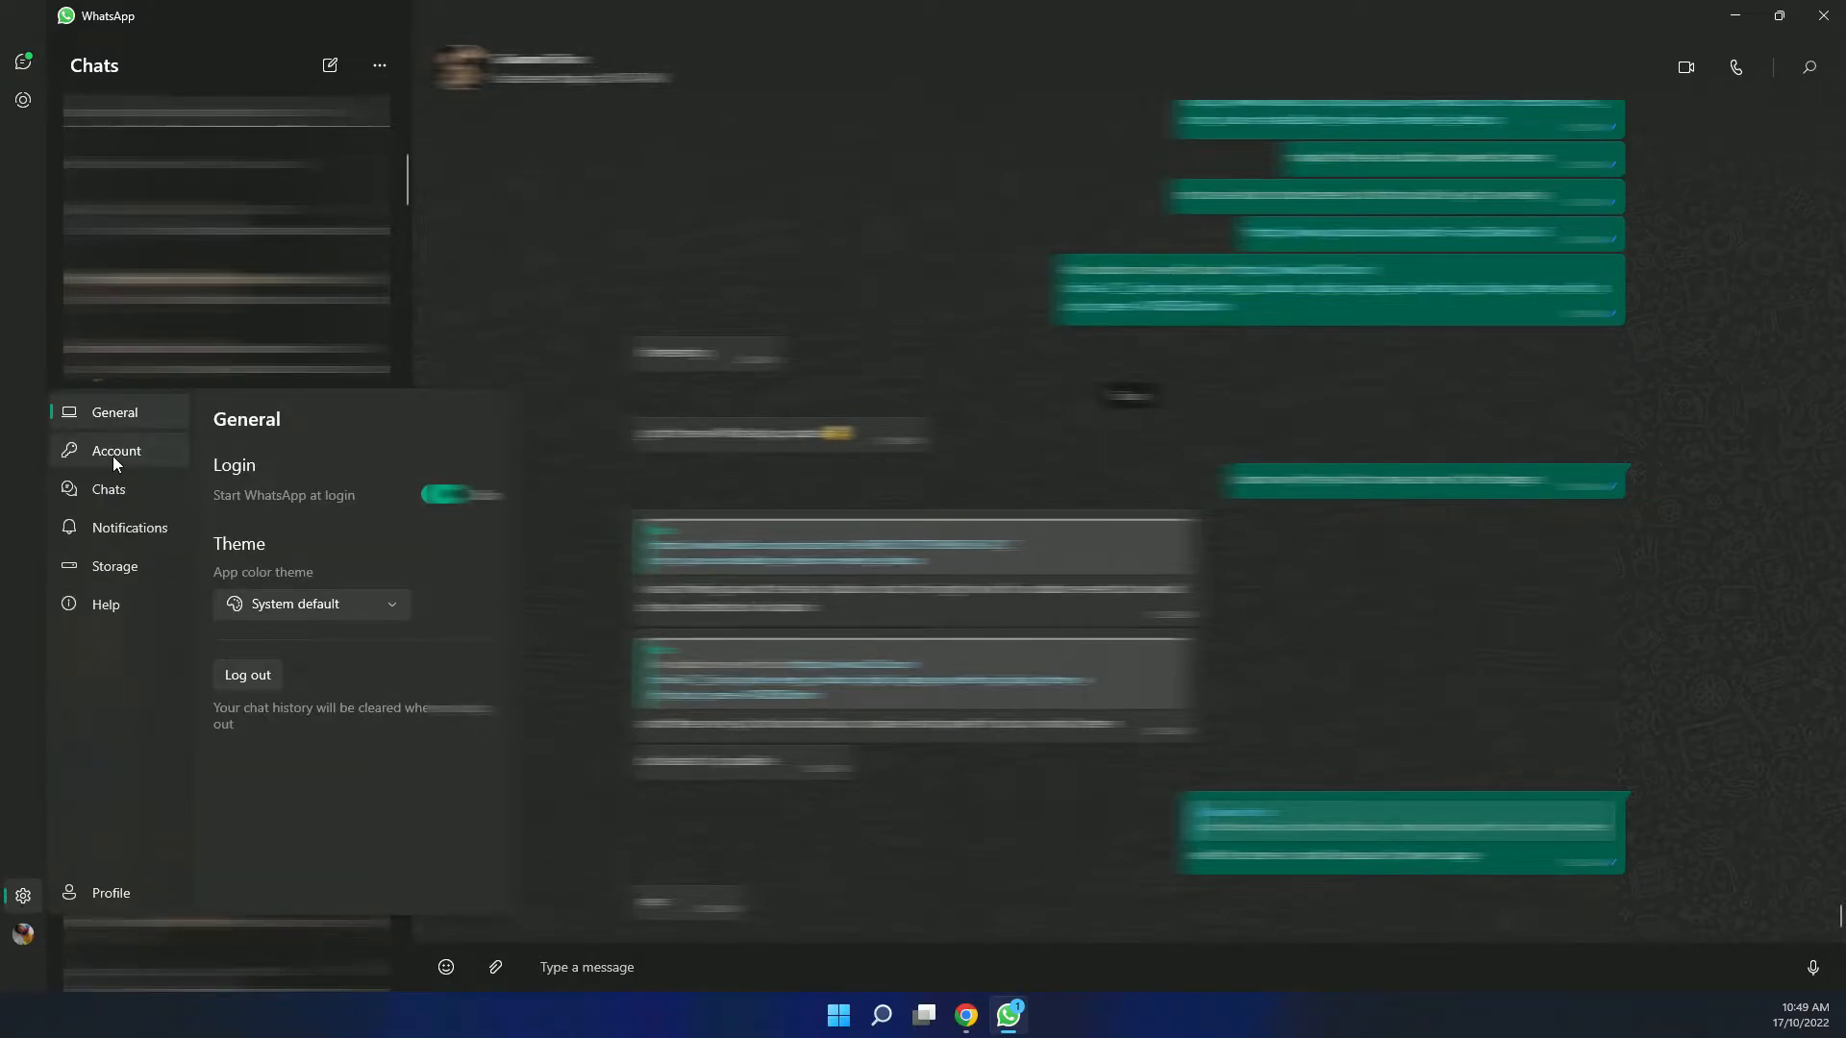
pyautogui.click(104, 604)
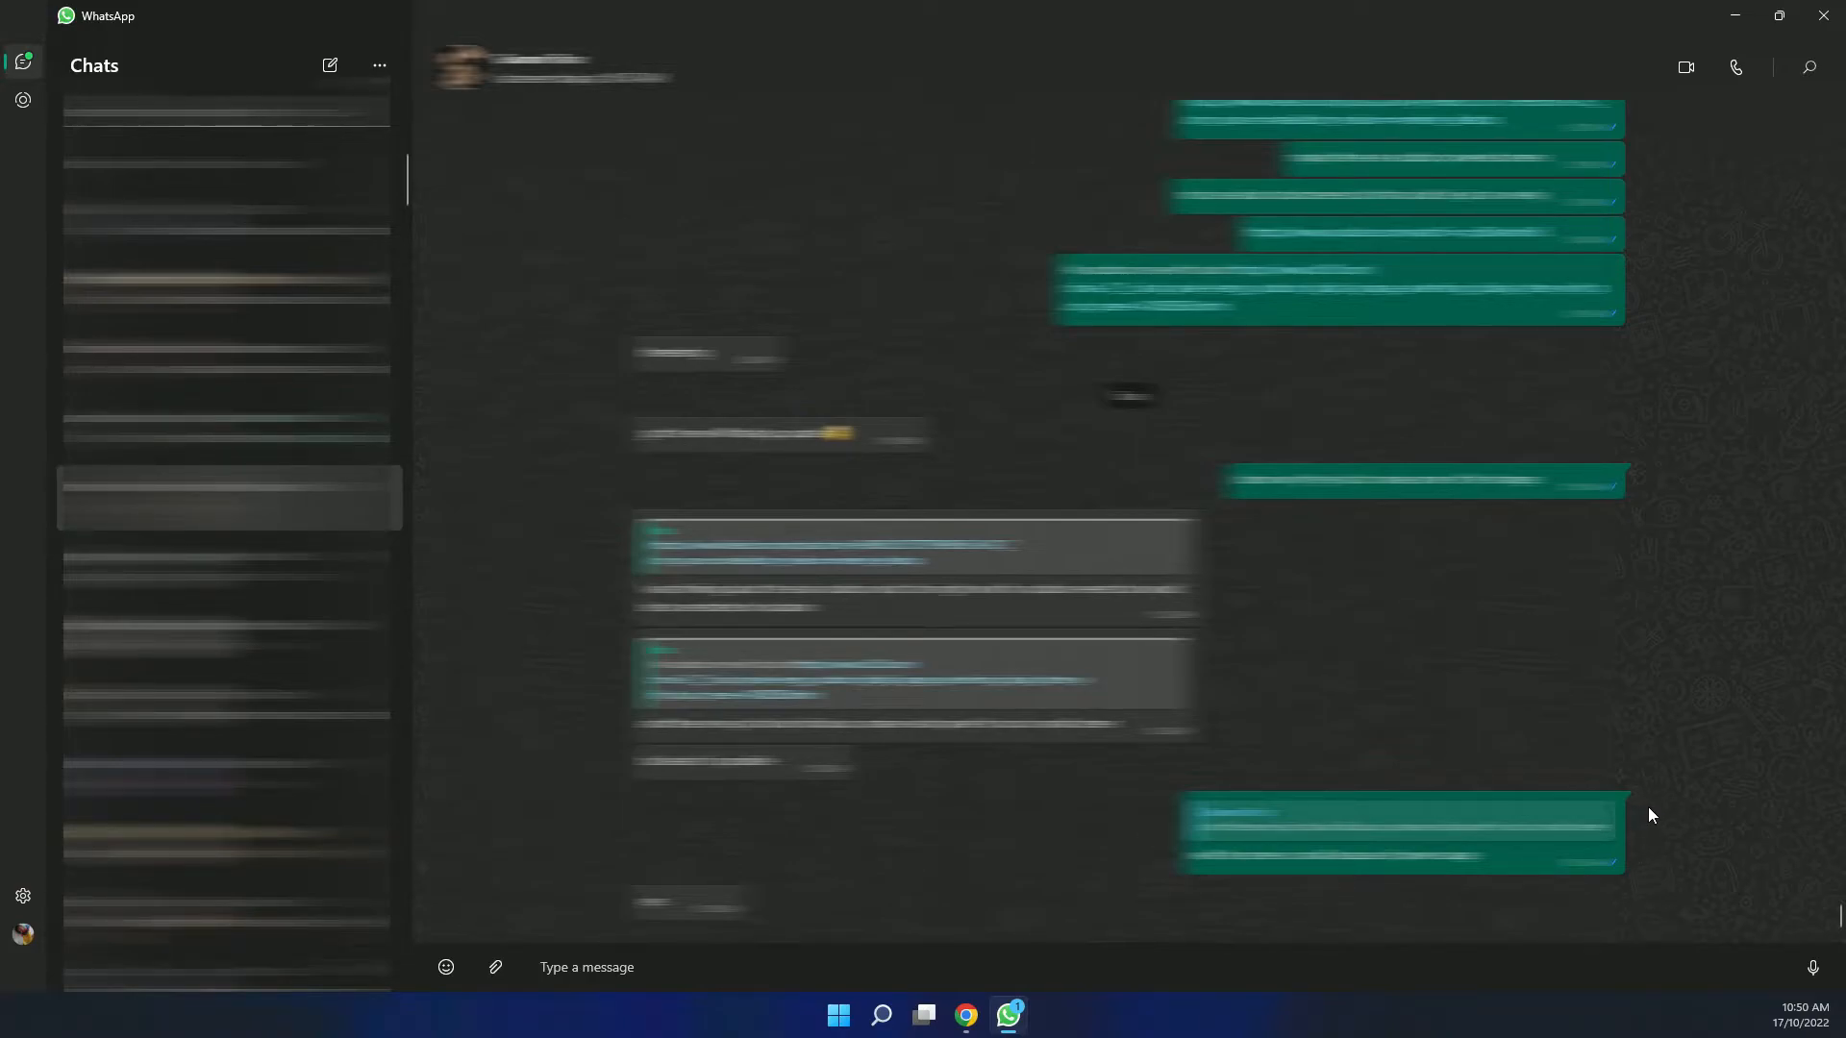
pyautogui.moveTo(1658, 813)
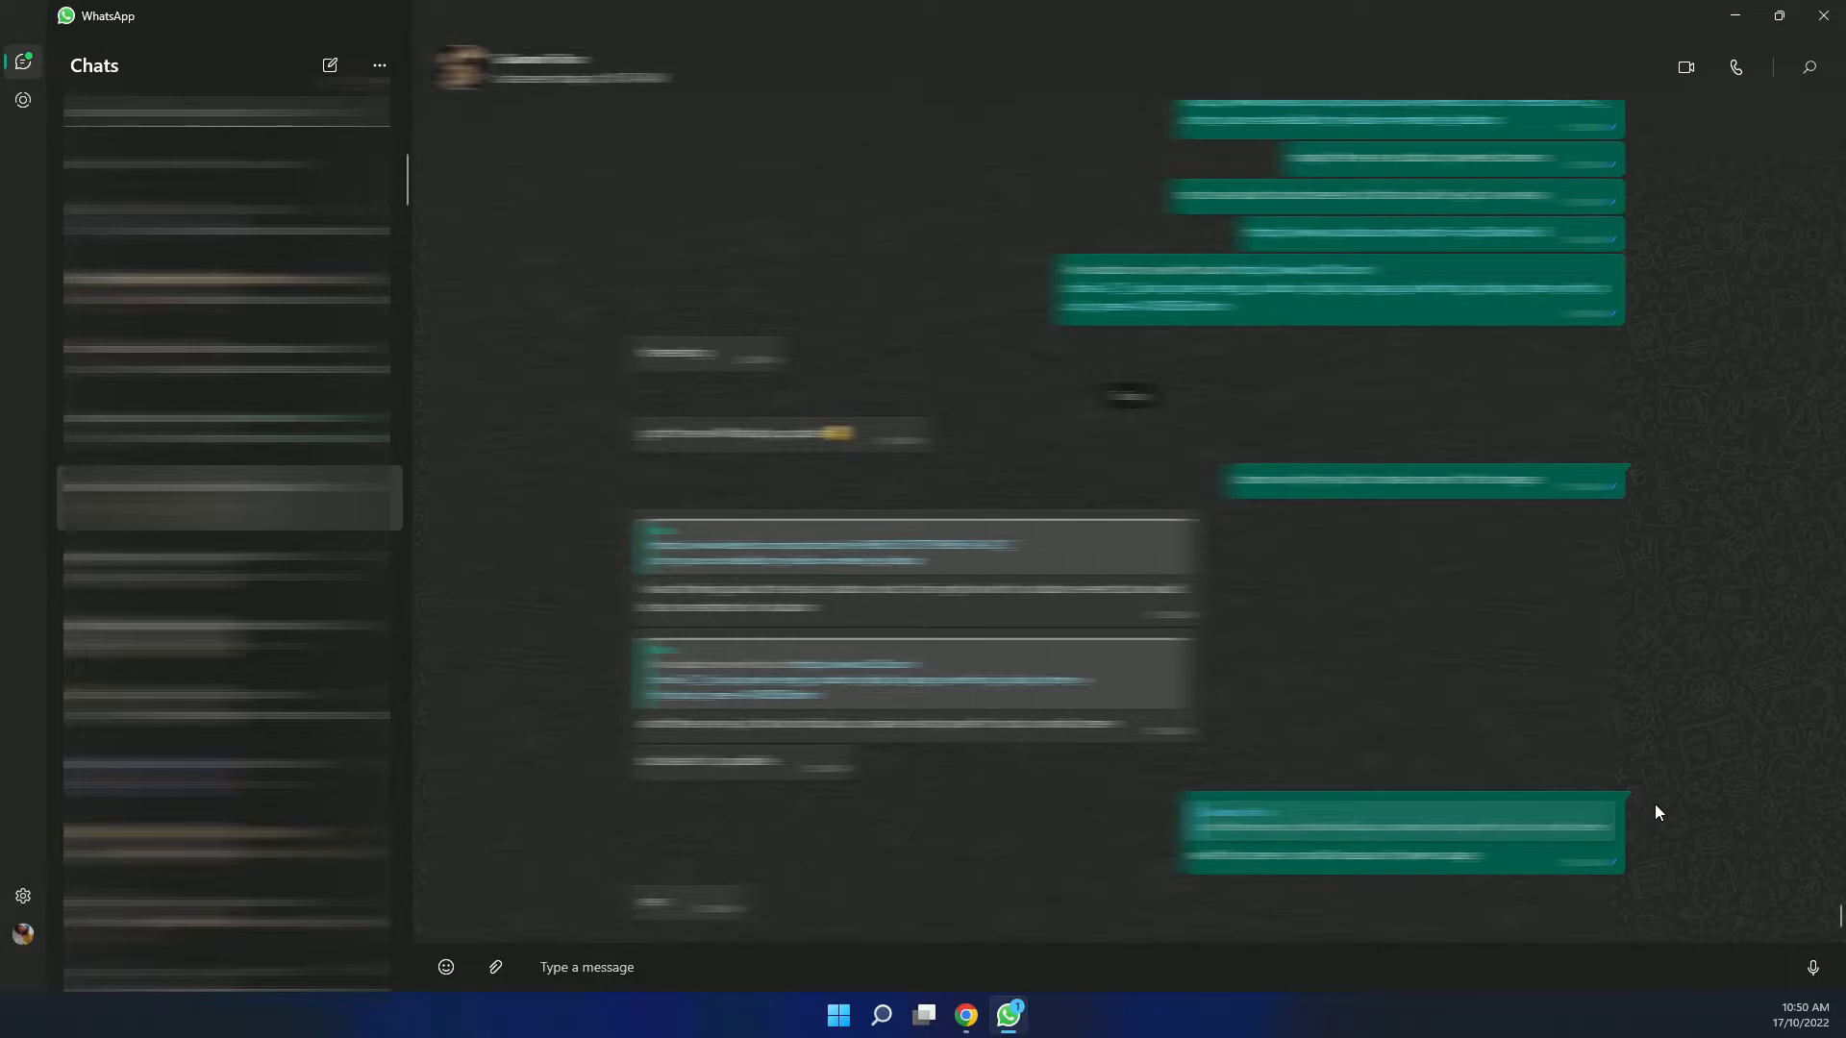
pyautogui.rightClick(1401, 839)
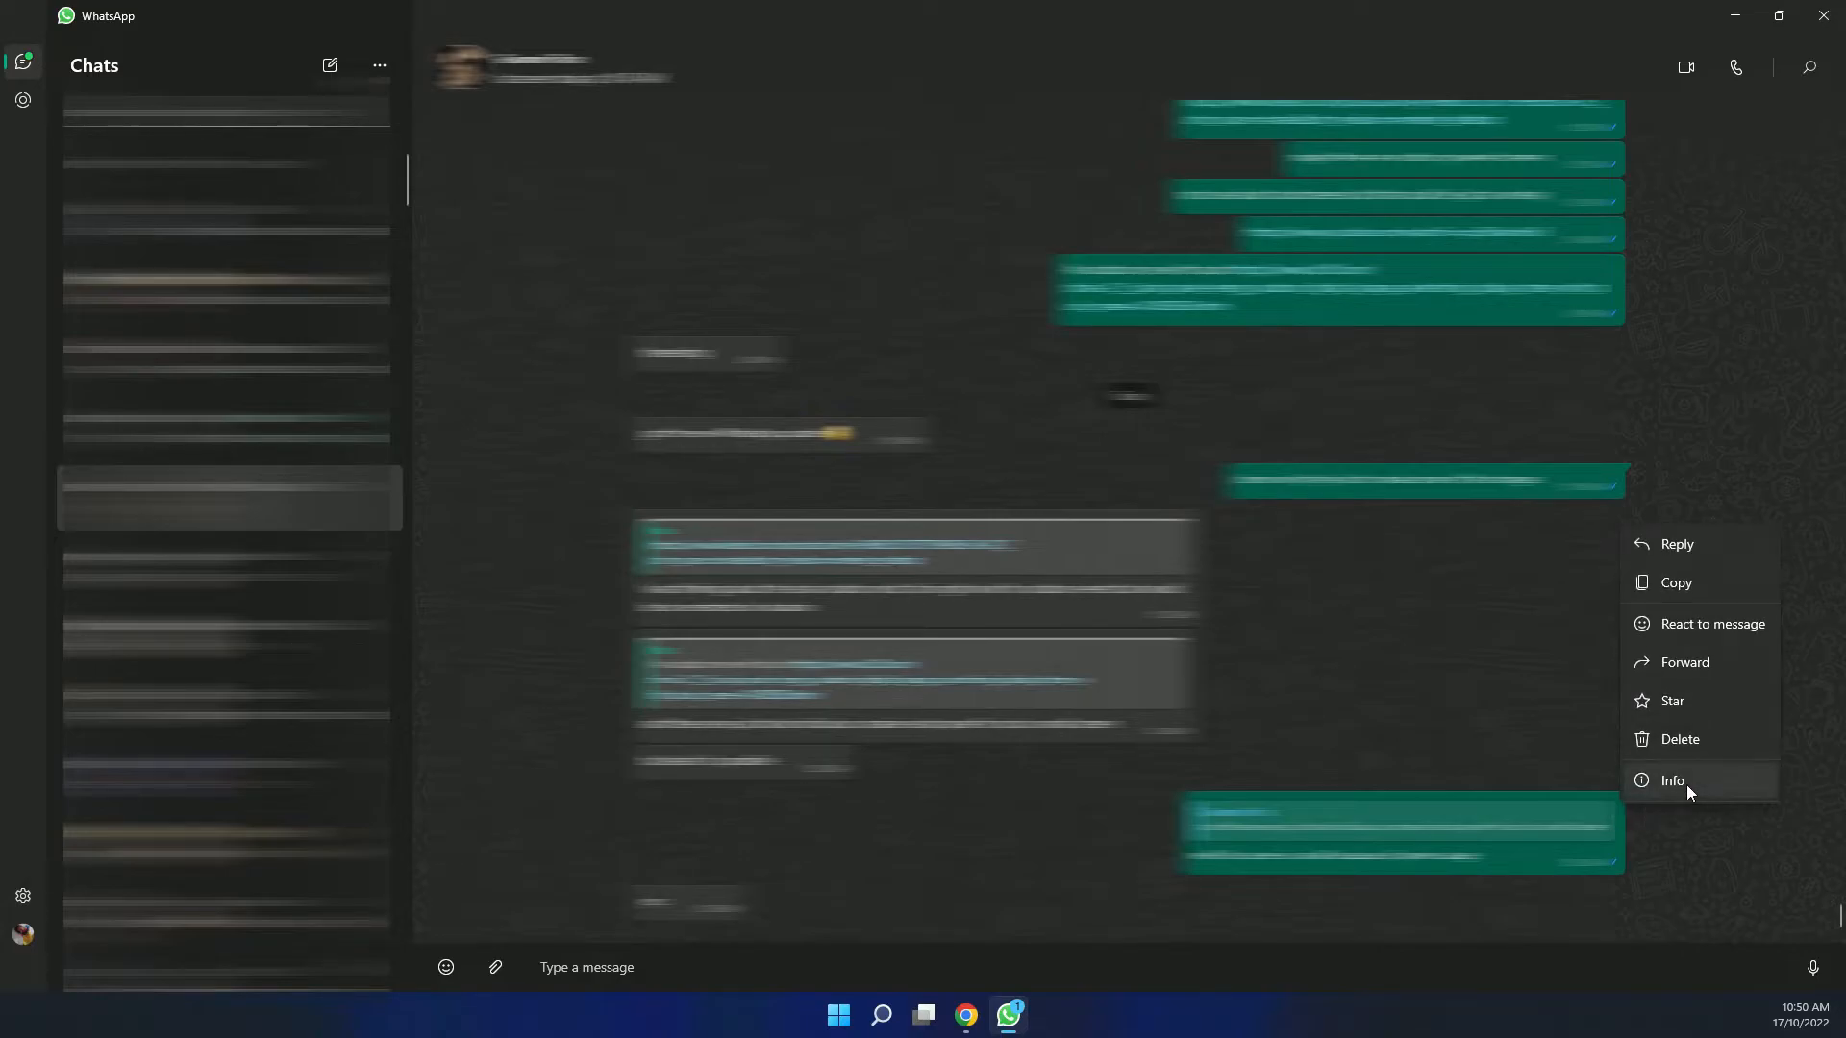
pyautogui.moveTo(1691, 744)
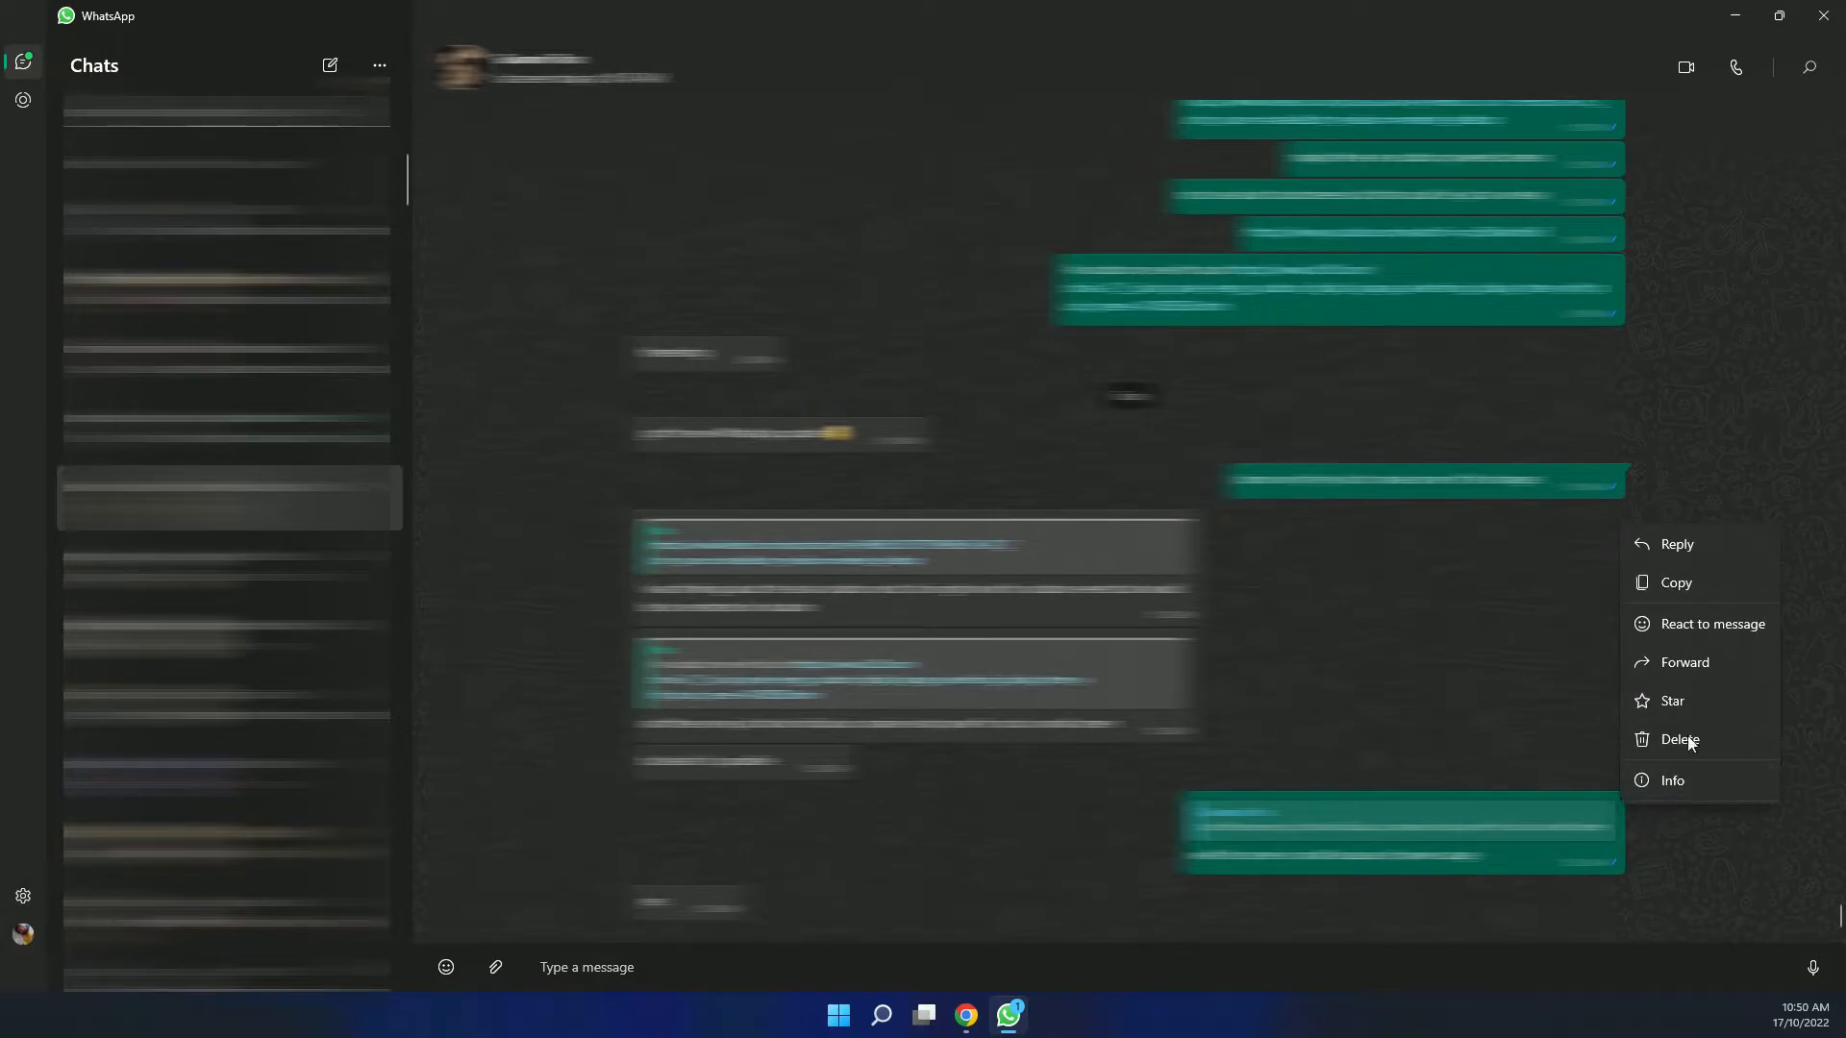
pyautogui.moveTo(1700, 860)
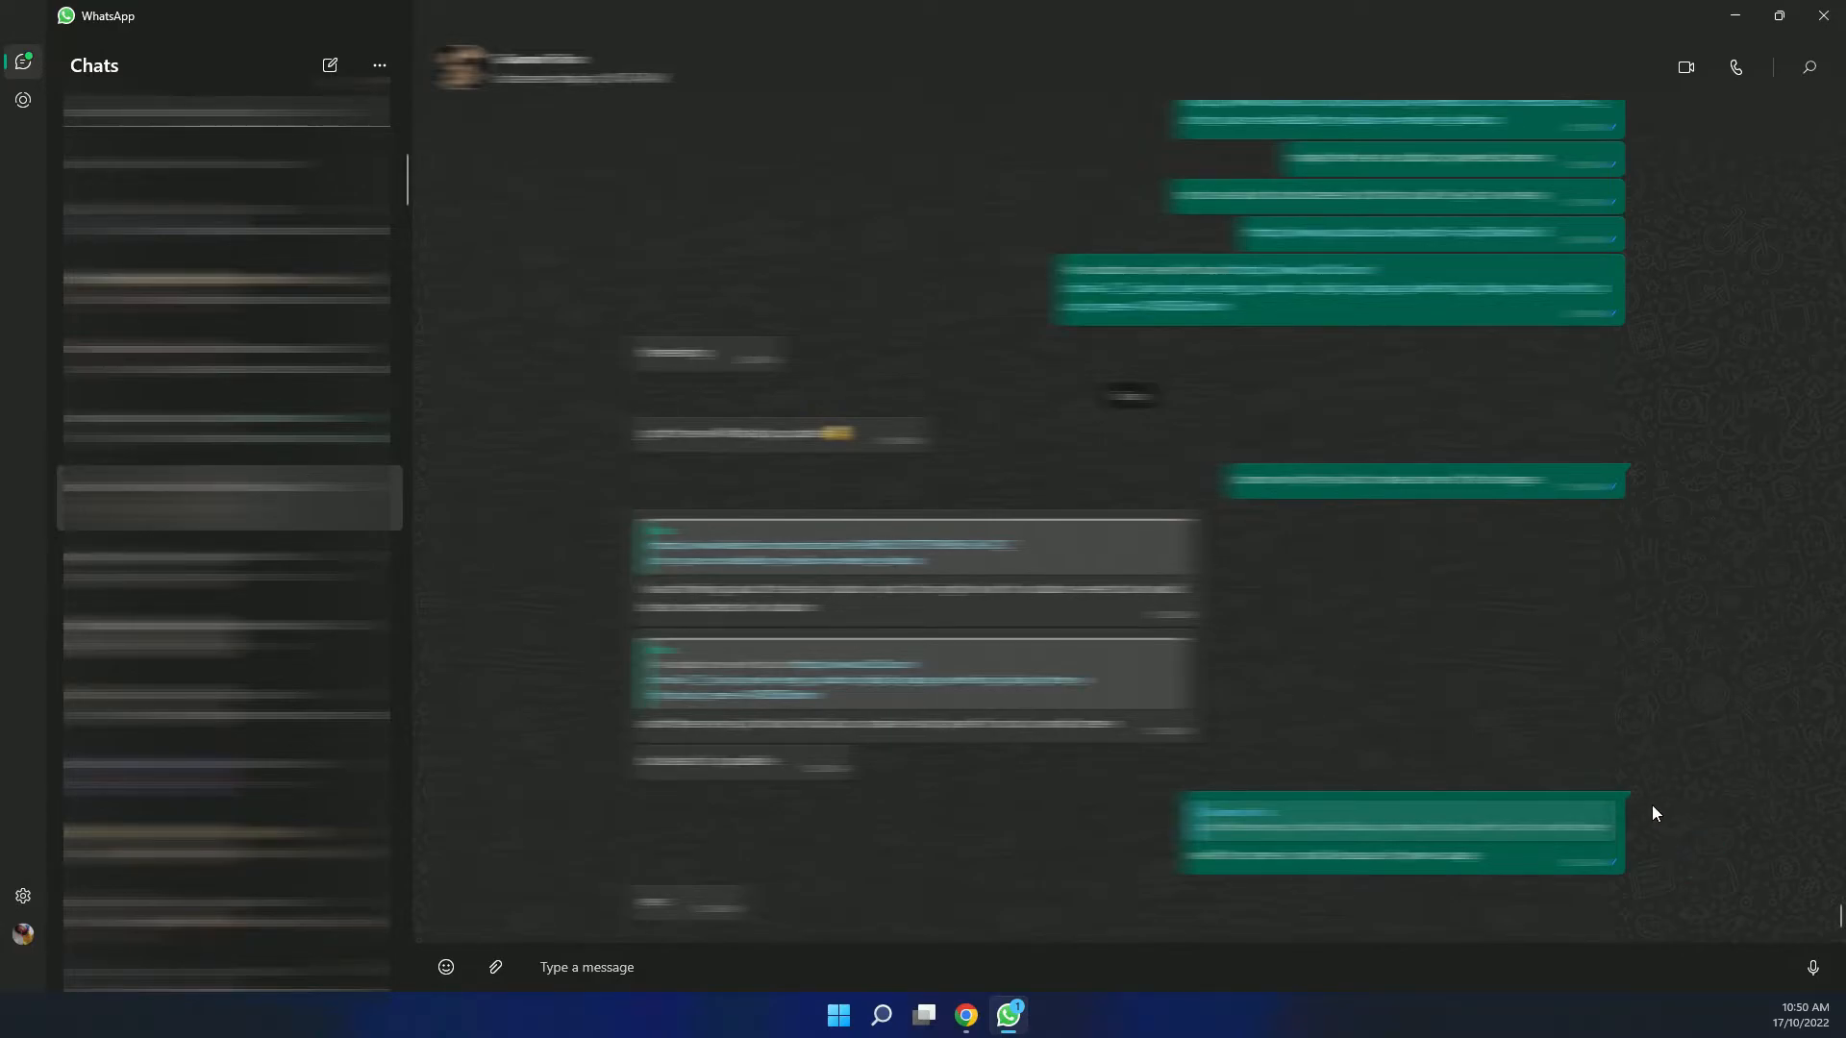
pyautogui.moveTo(1670, 823)
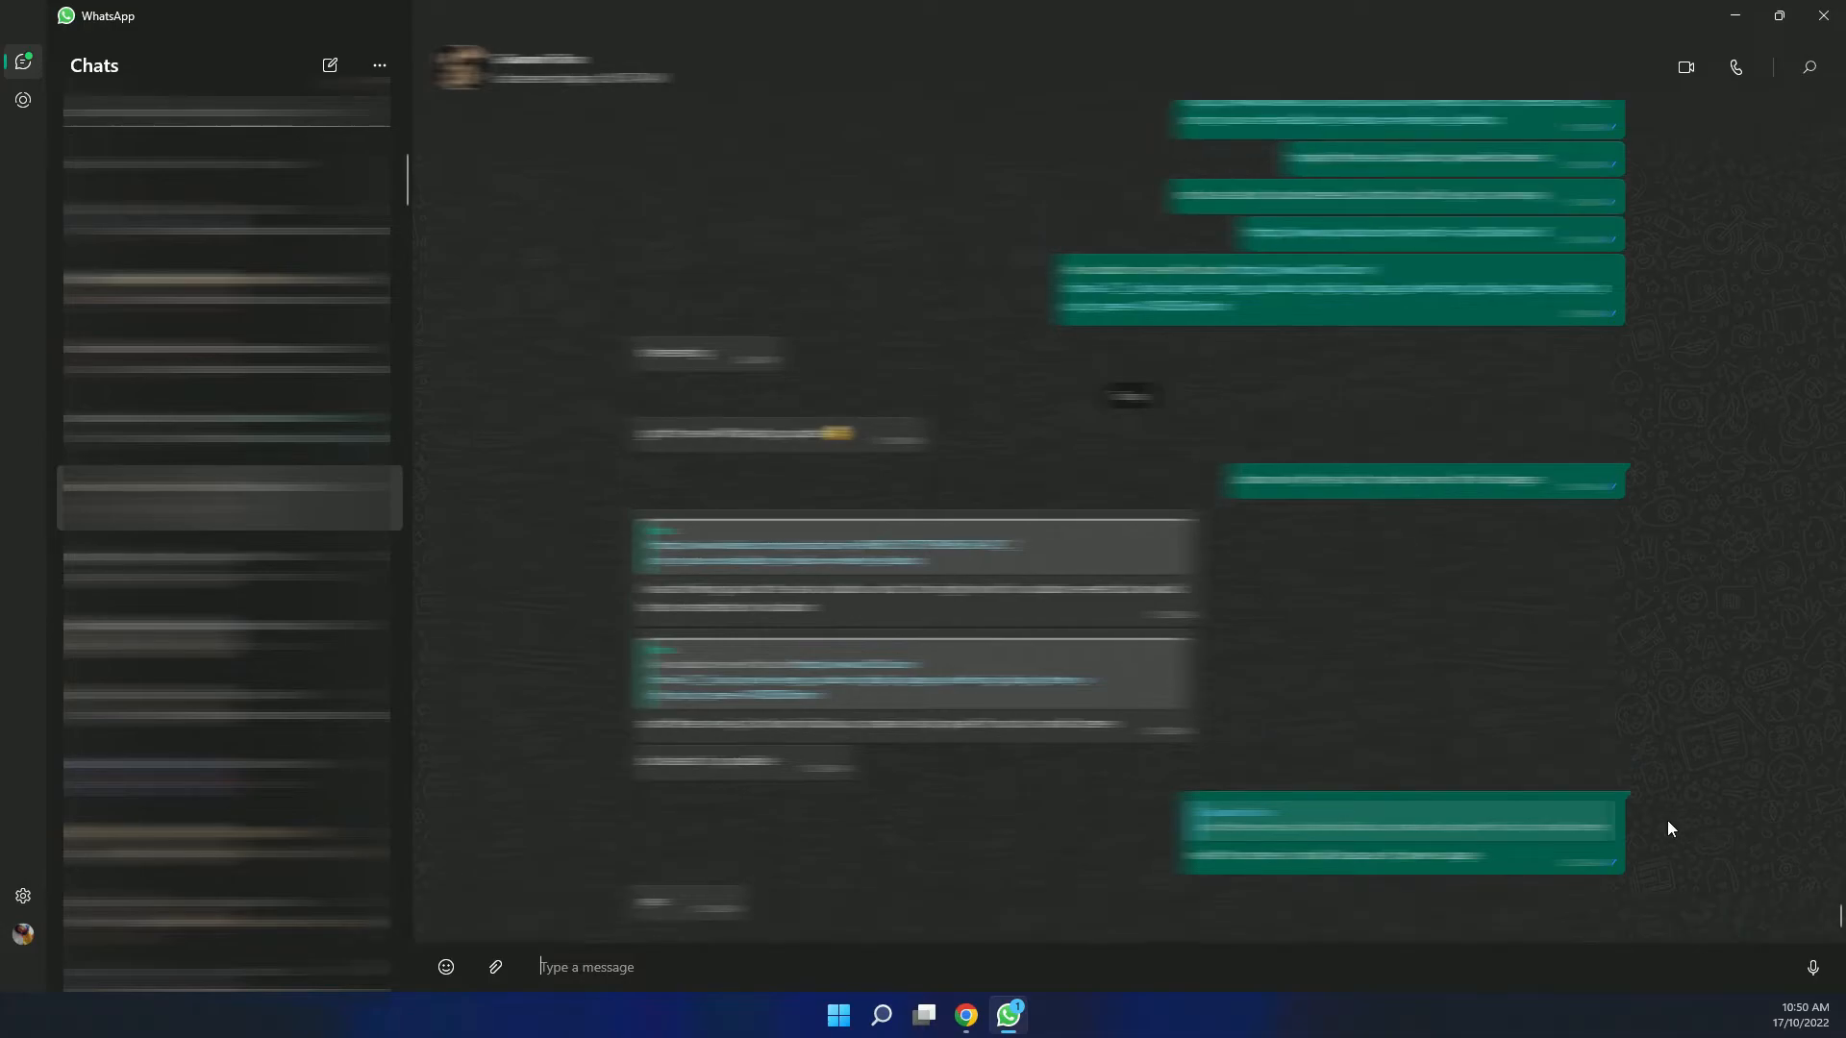
pyautogui.moveTo(1674, 836)
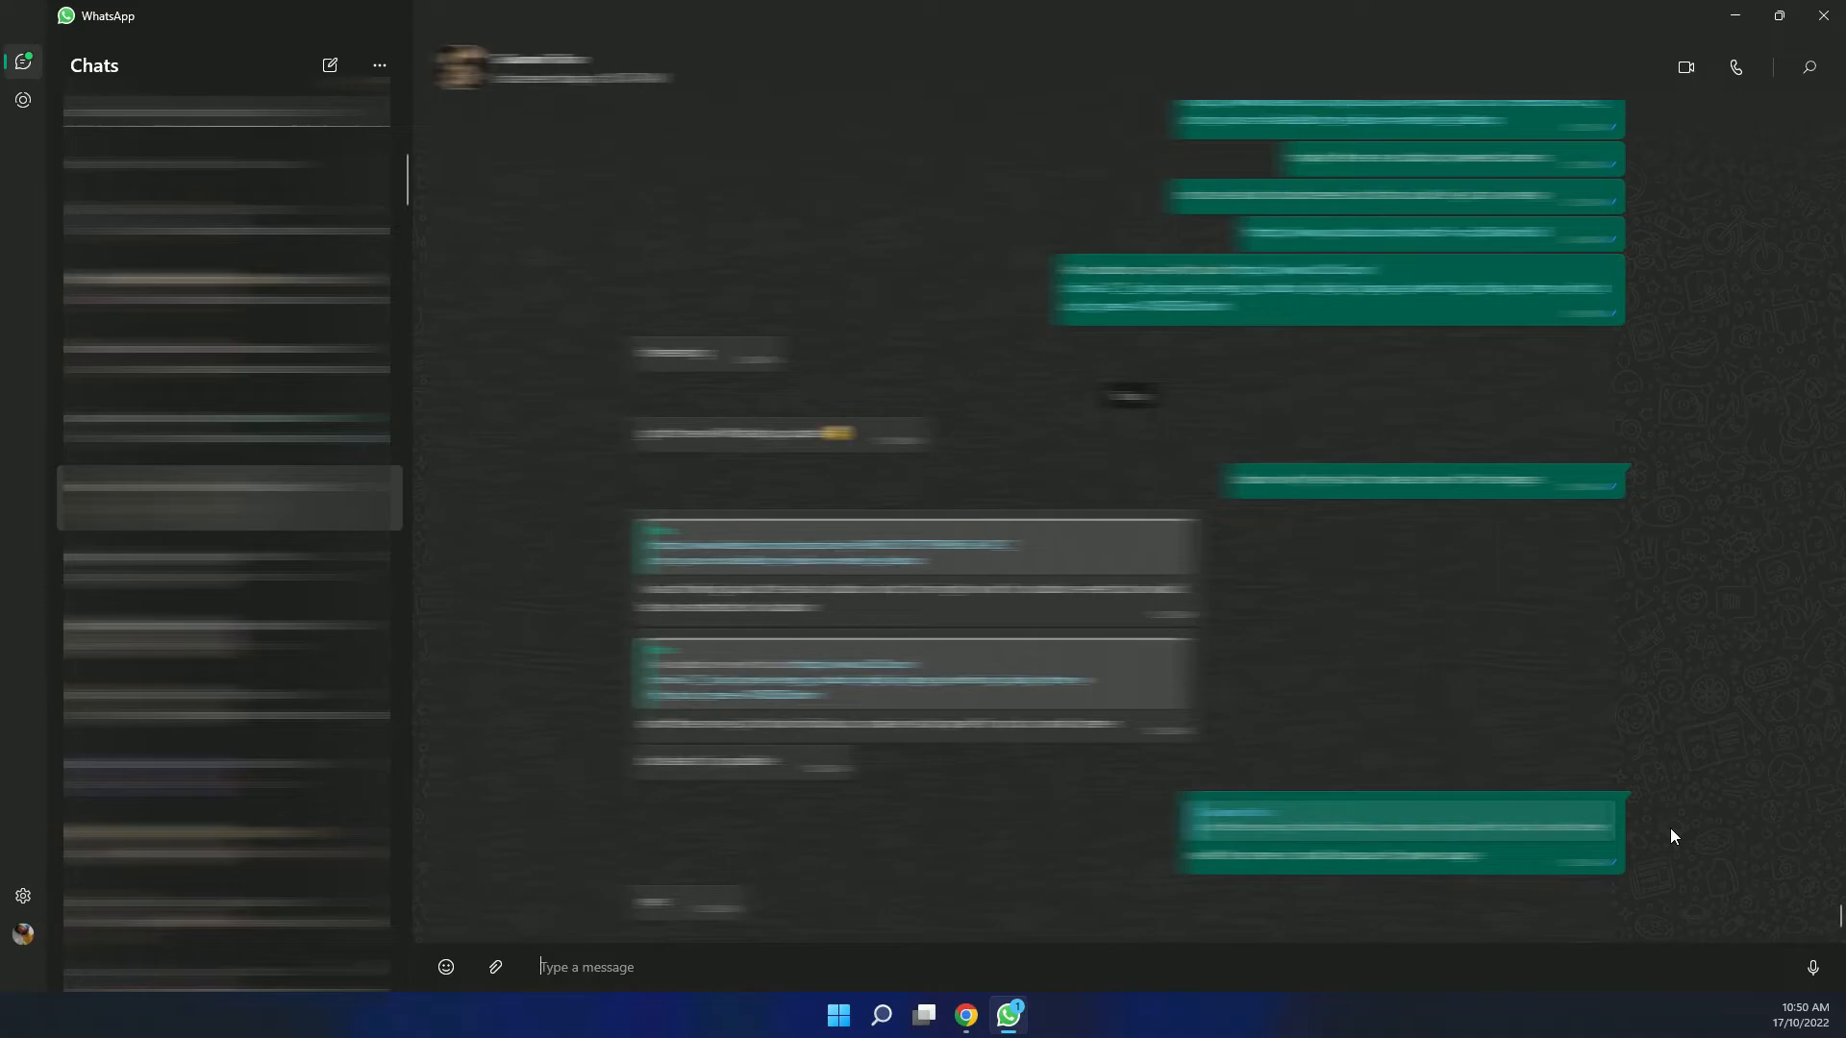
pyautogui.moveTo(1680, 825)
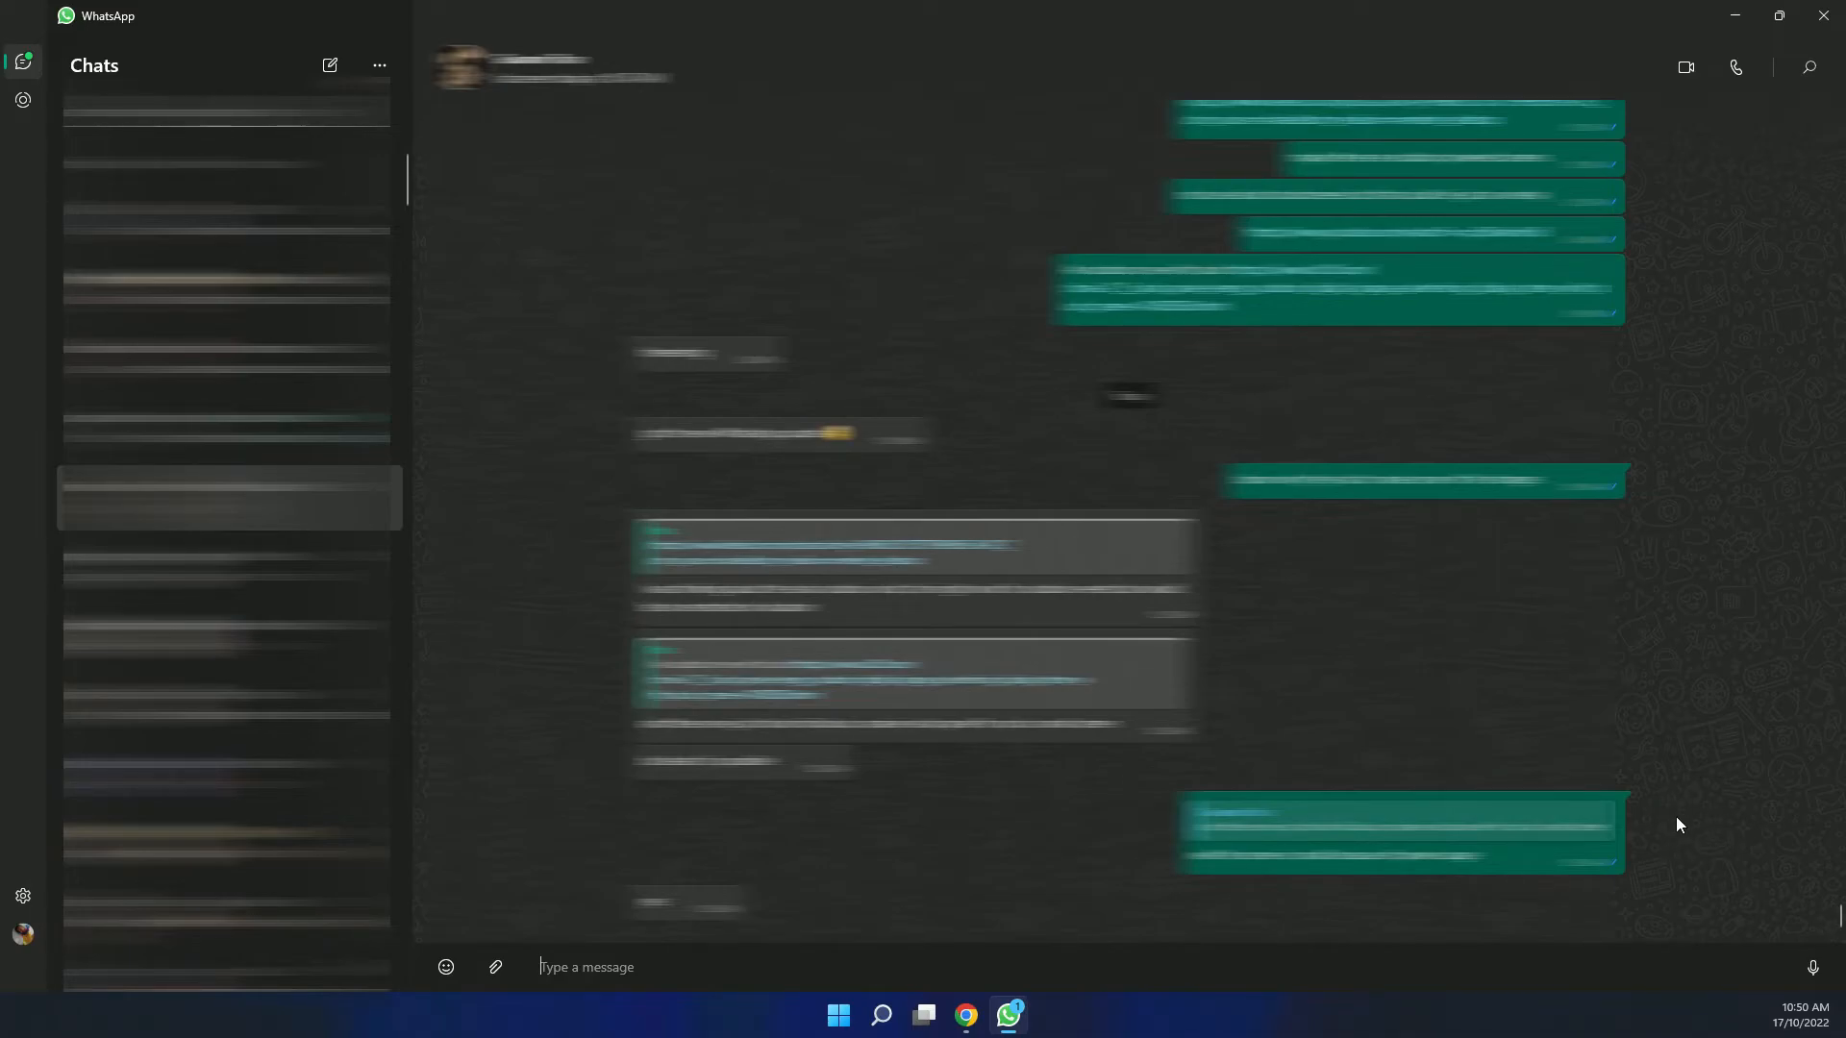
pyautogui.moveTo(1687, 809)
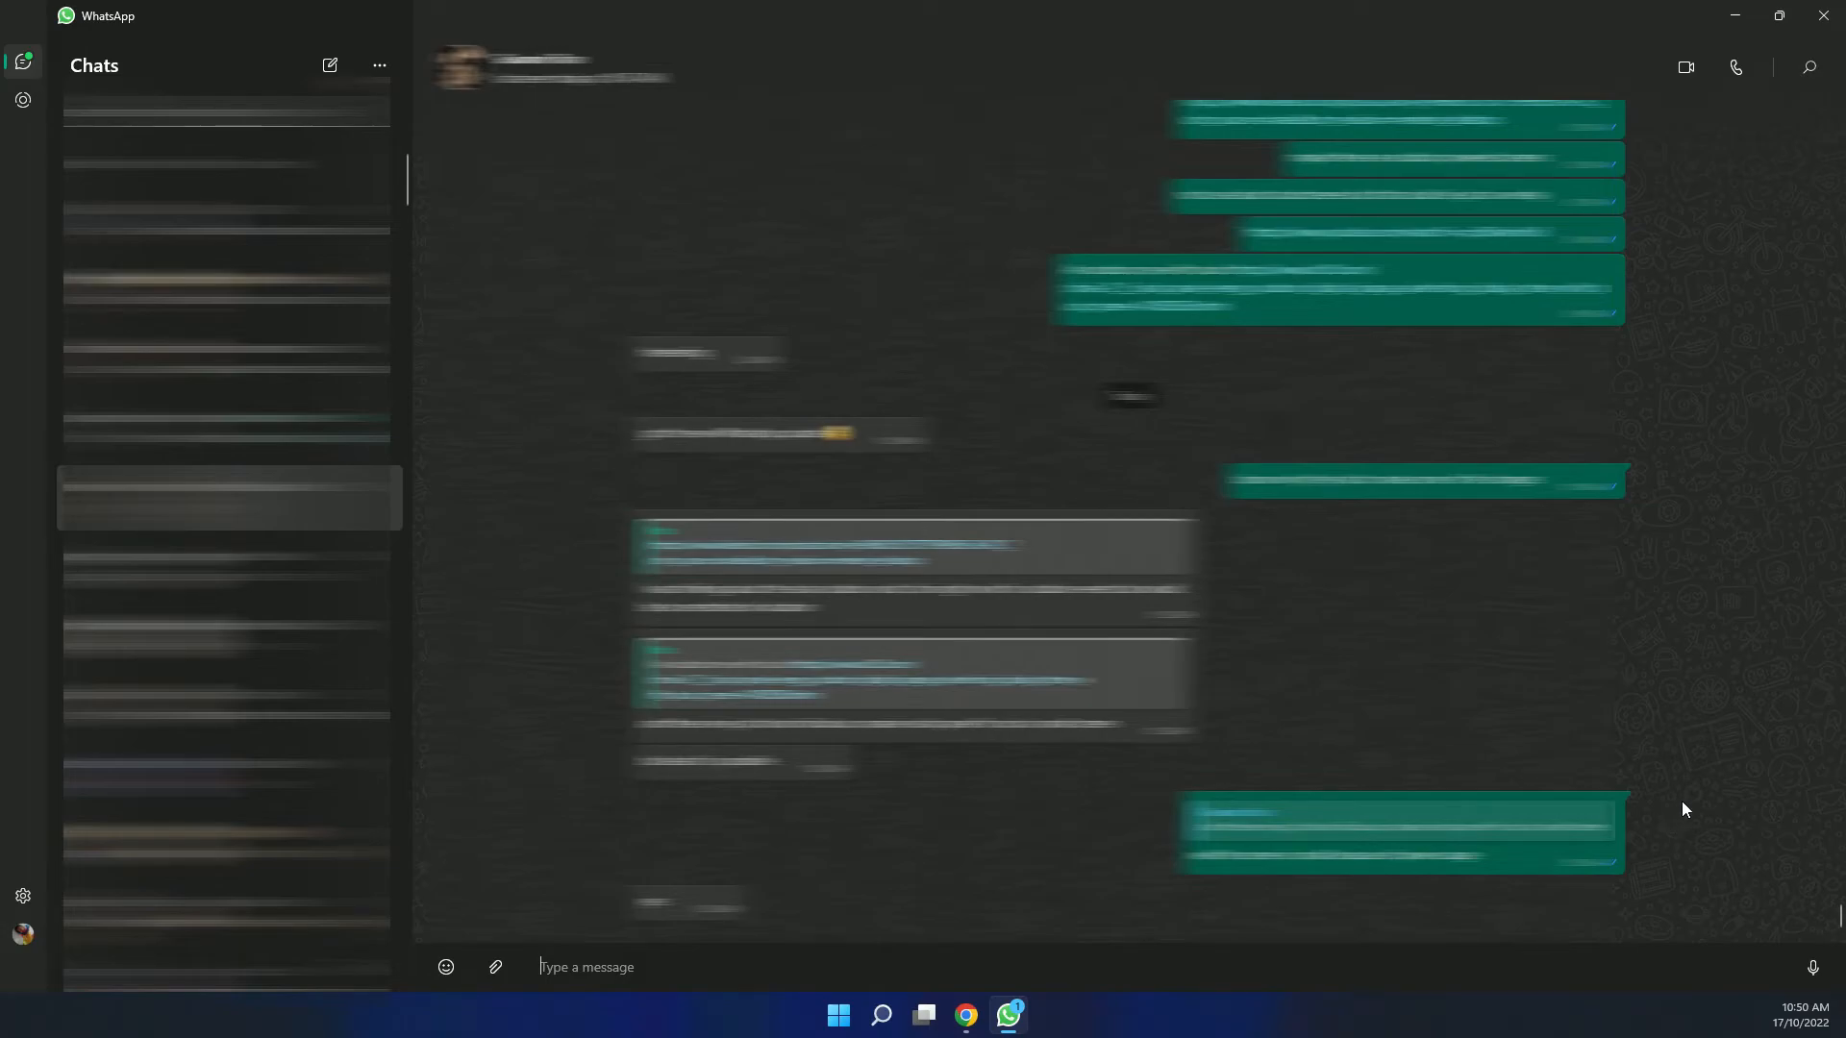
pyautogui.moveTo(1688, 851)
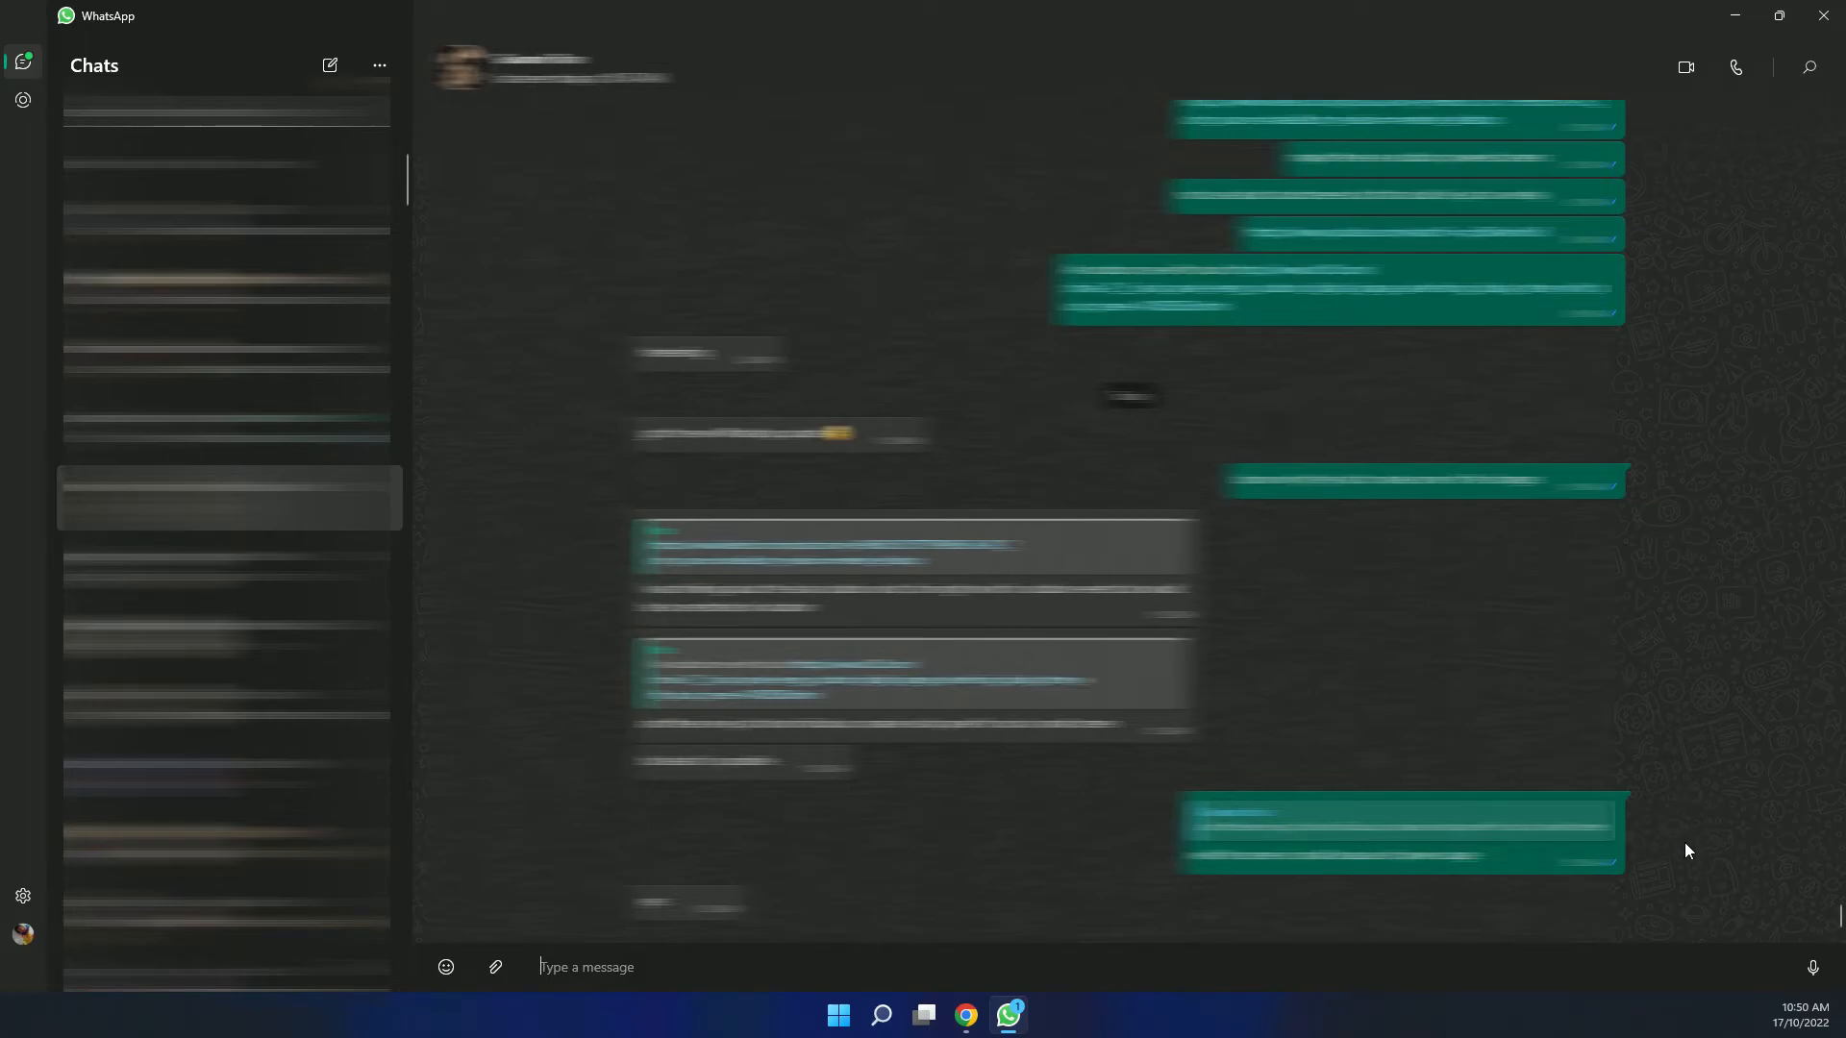
pyautogui.moveTo(1735, 850)
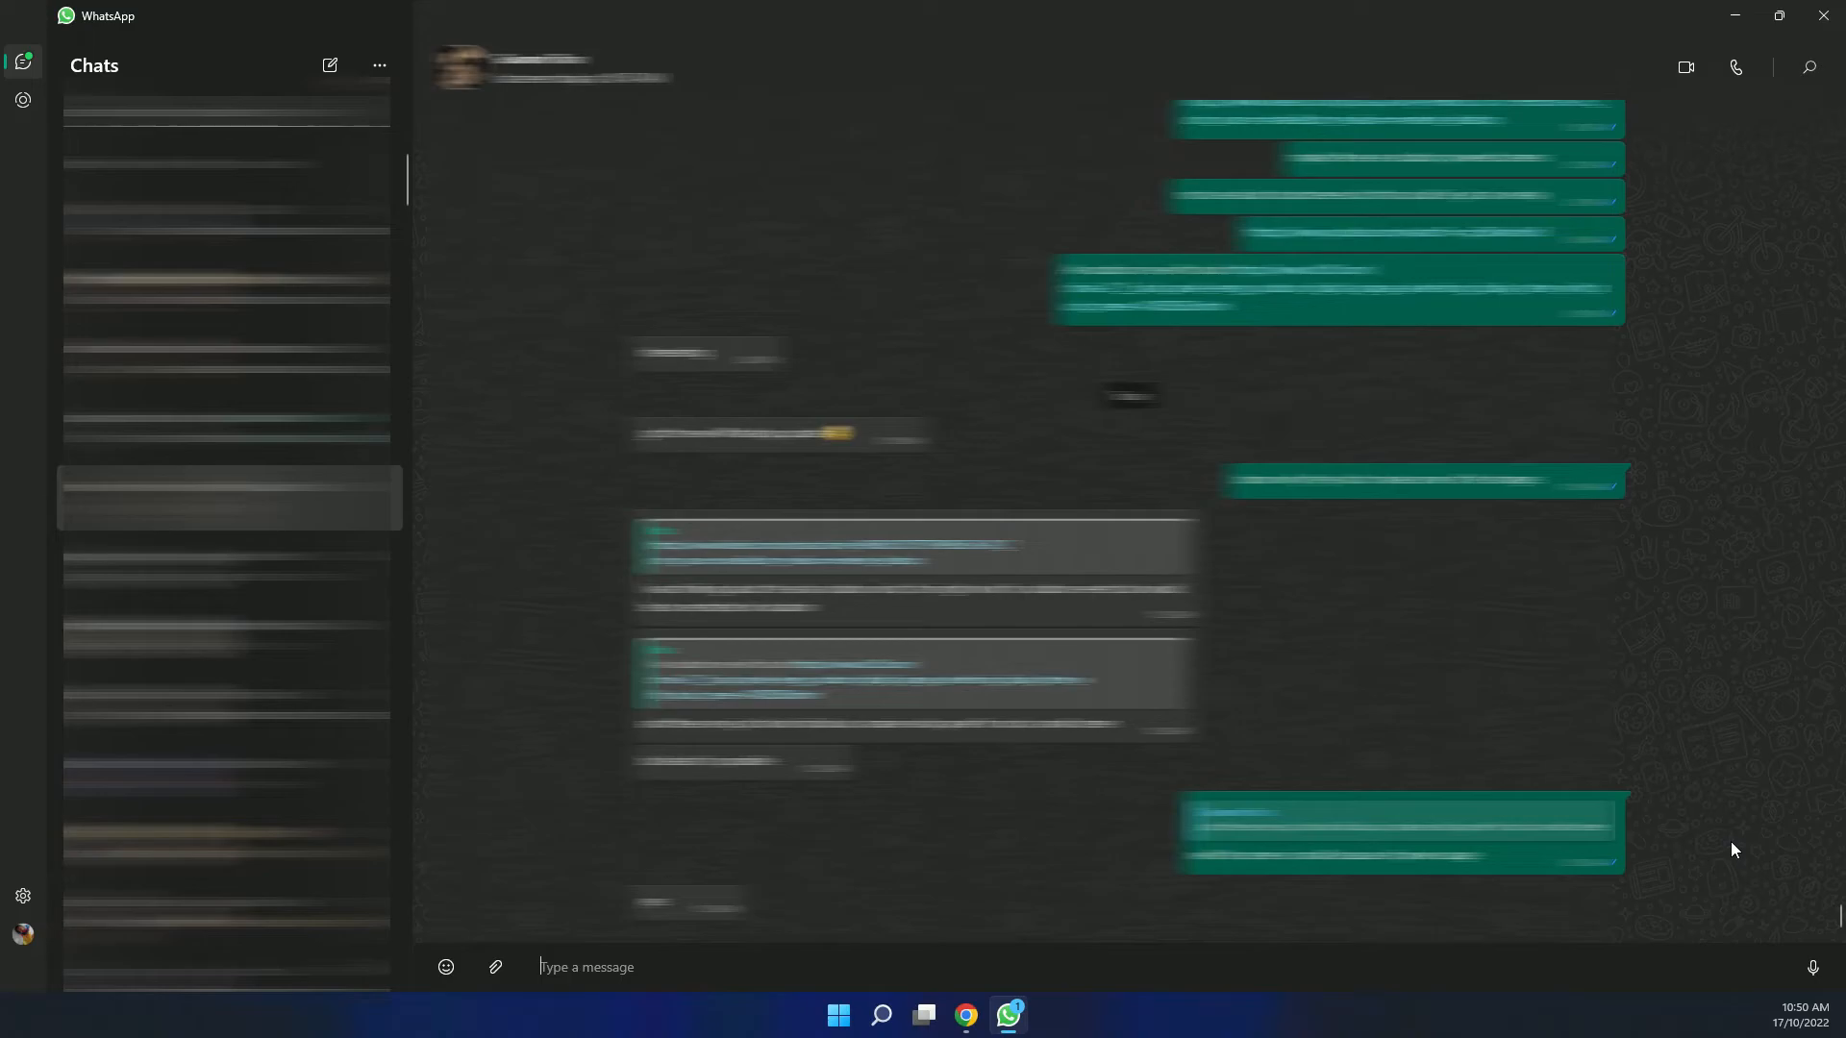